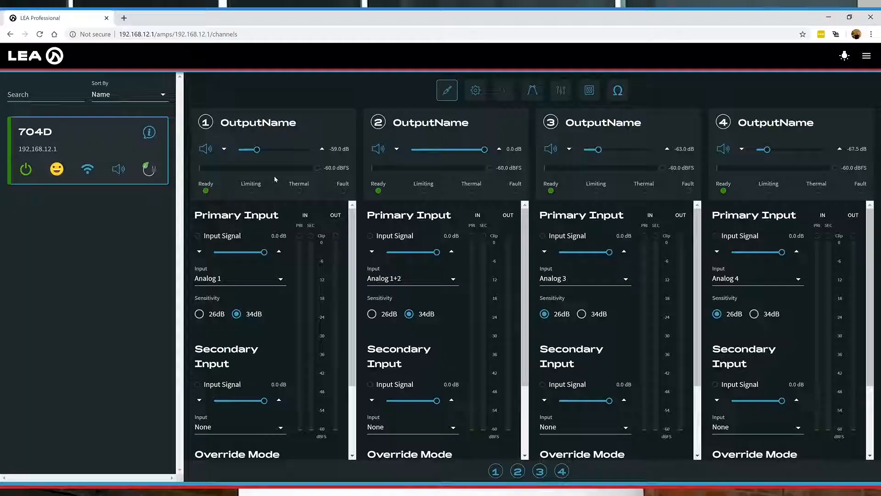
Raise channel 1 to -45.8 dB and set its output mode to HiZ-100V
left_click_drag(256, 149, 270, 150)
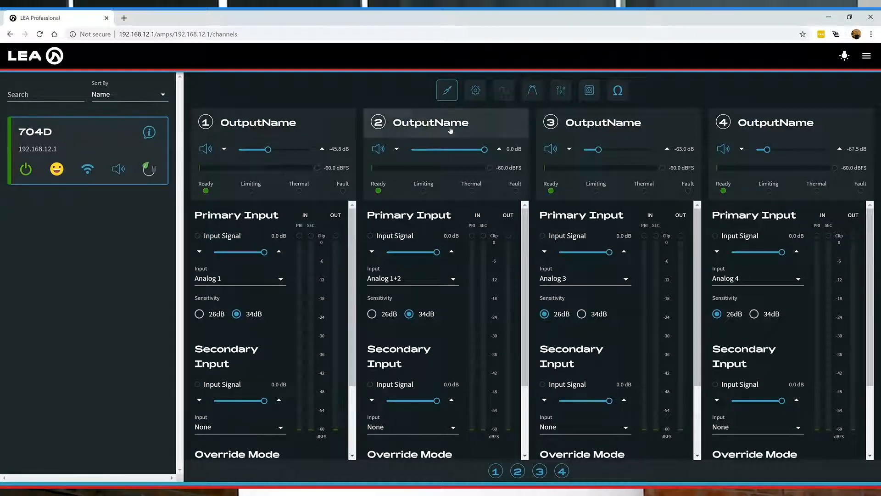
left_click(475, 91)
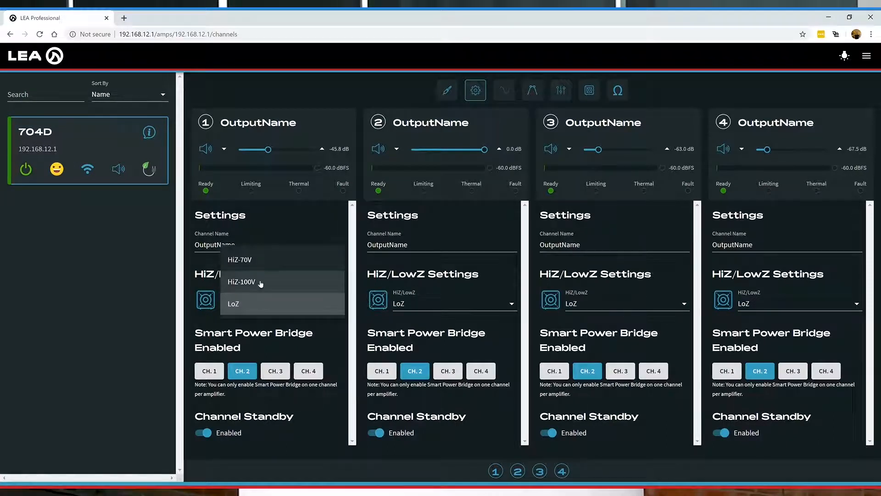
left_click(240, 282)
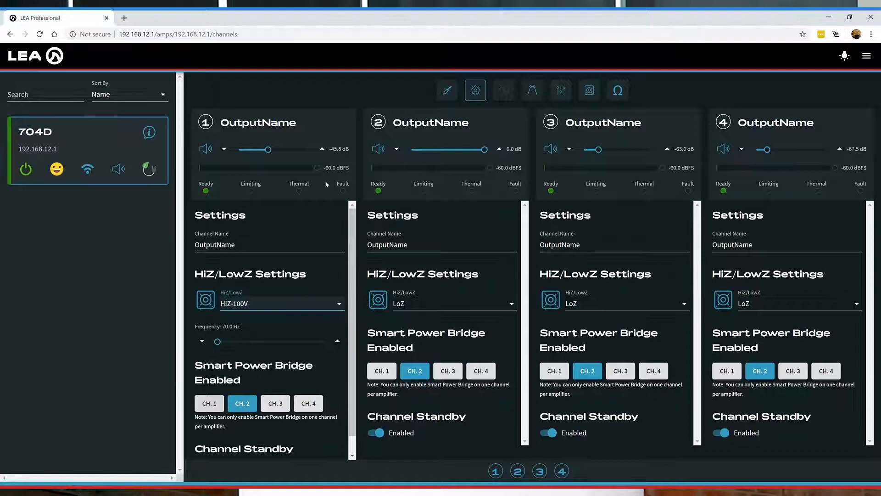
left_click(503, 90)
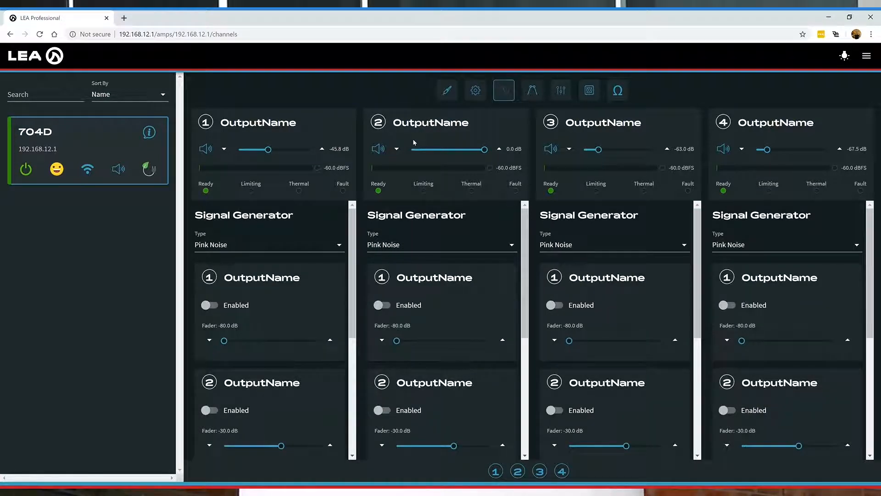
left_click(532, 90)
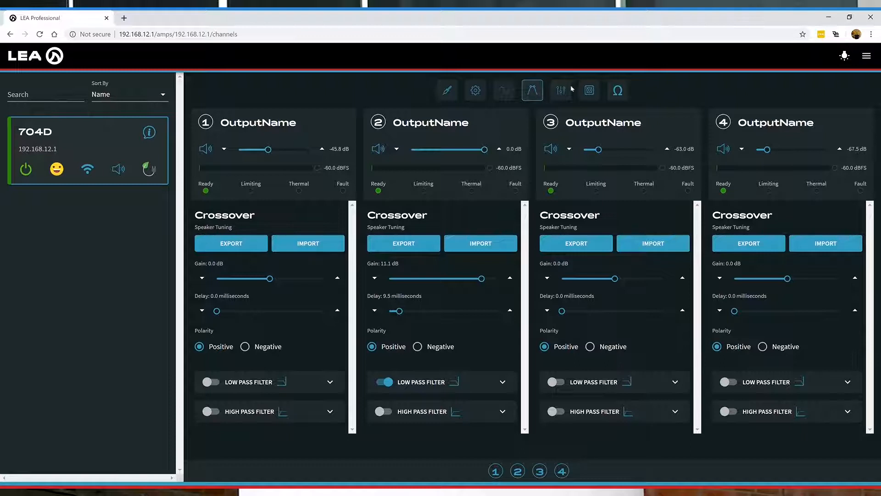
Adjust channel 1's Filter 1 and enable Filter 3 as LP Shelf 6dB/oct at -6.1 dB
left_click(560, 90)
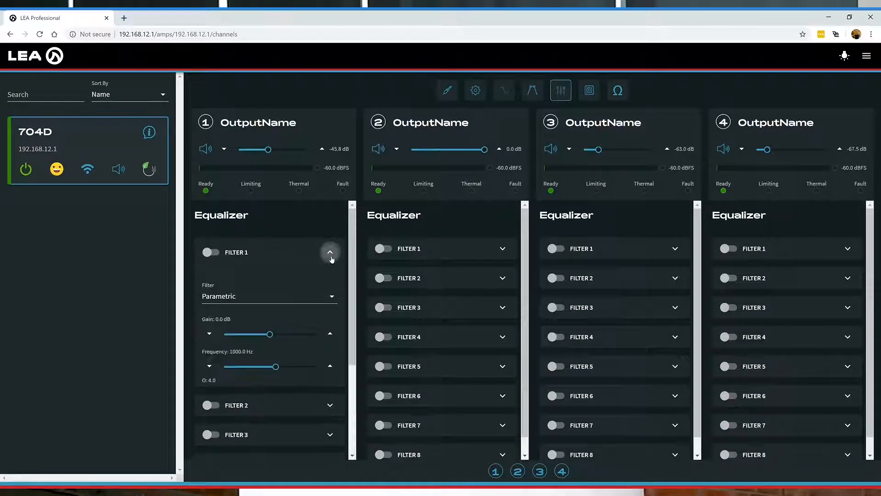
left_click_drag(270, 334, 254, 334)
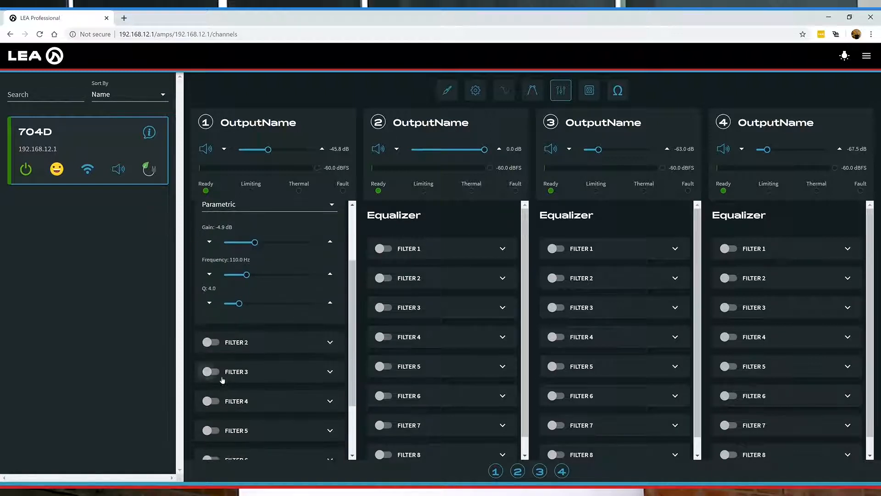
left_click(211, 372)
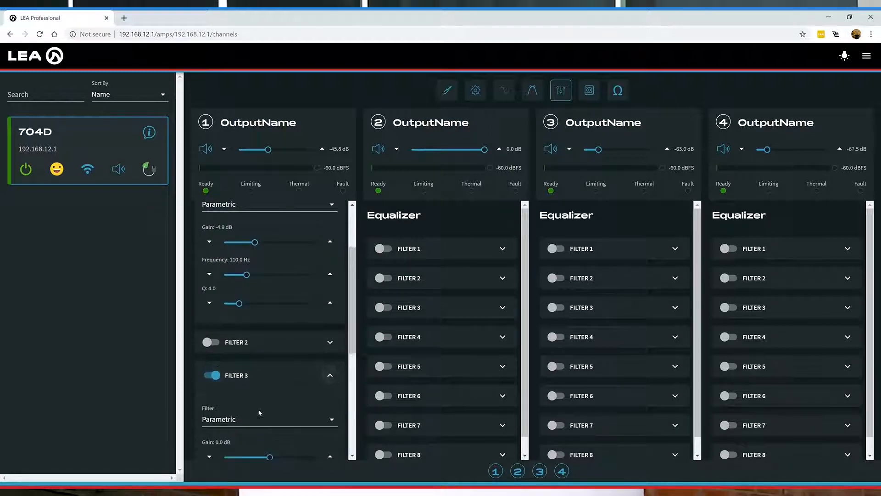
left_click(269, 420)
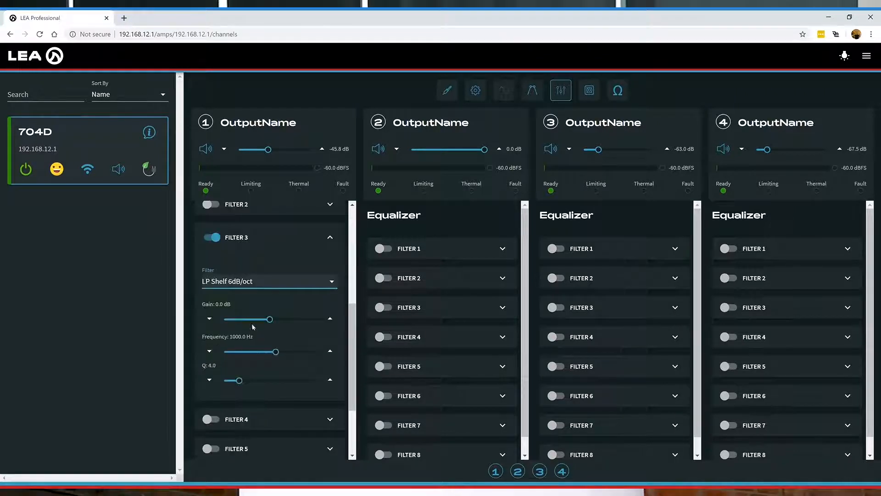
left_click_drag(259, 319, 238, 318)
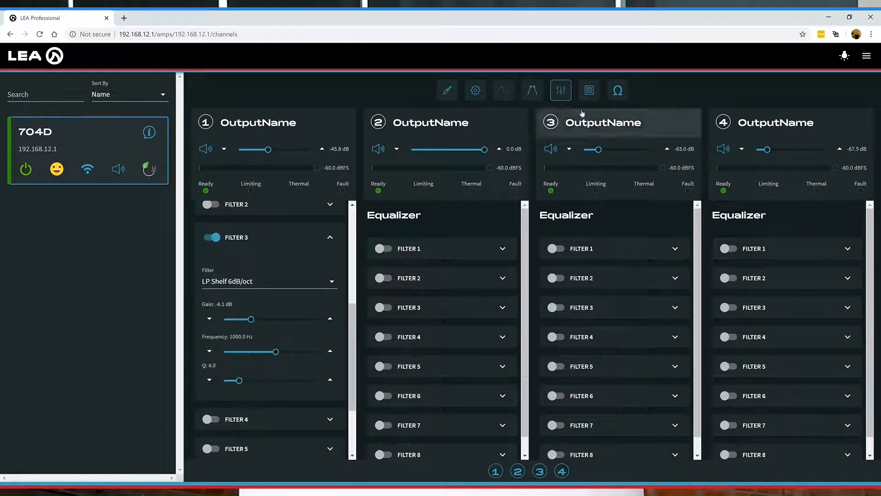
Enable channel 1's RMS limiter and review its threshold, attack and release
left_click(589, 90)
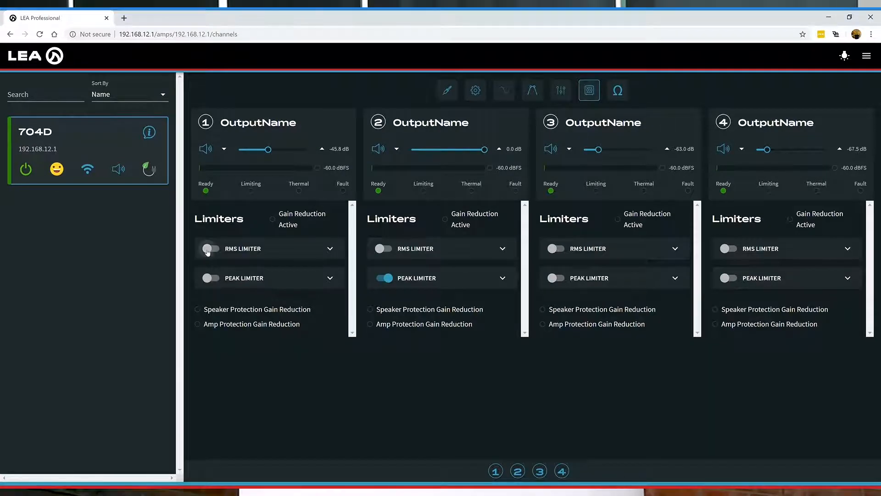
left_click(211, 248)
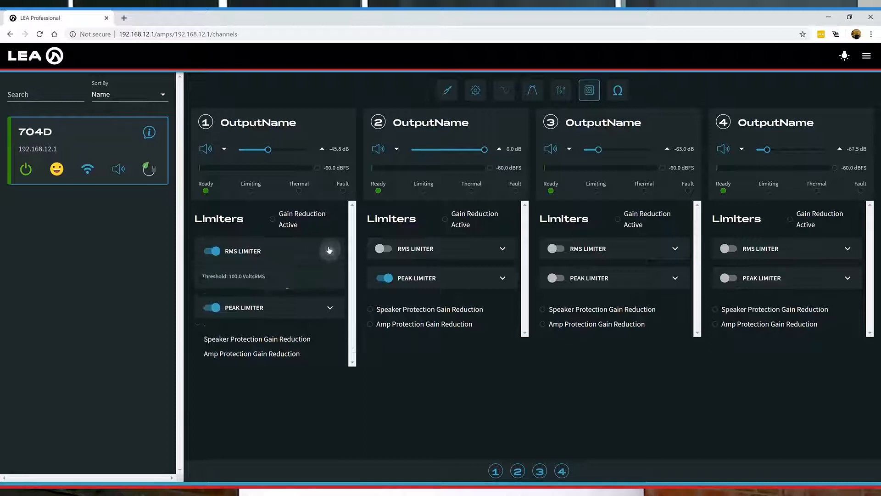
left_click(330, 250)
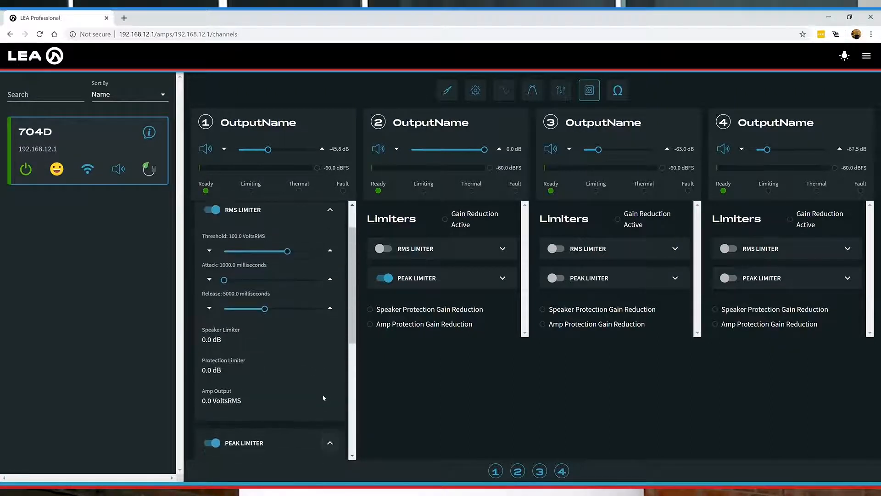
scroll("down", 3)
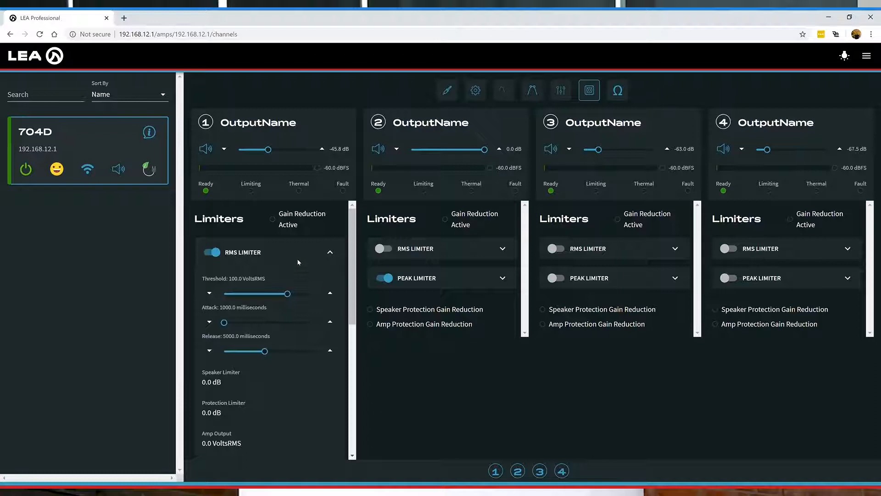
left_click(617, 90)
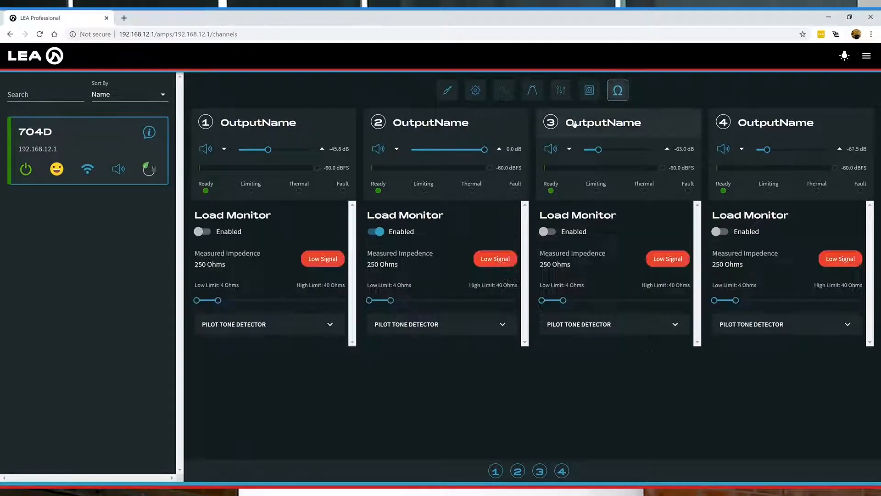
Enable channel 1's load monitor and return to the crossover tuning view
left_click(202, 232)
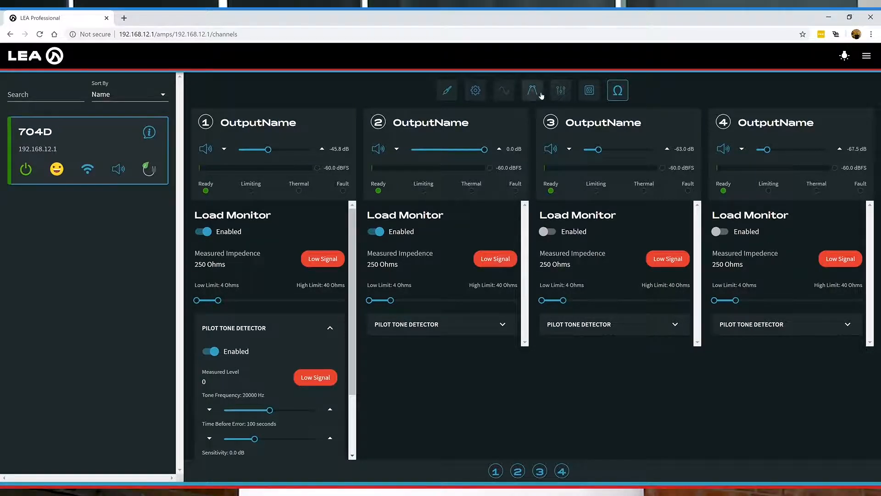
left_click(531, 90)
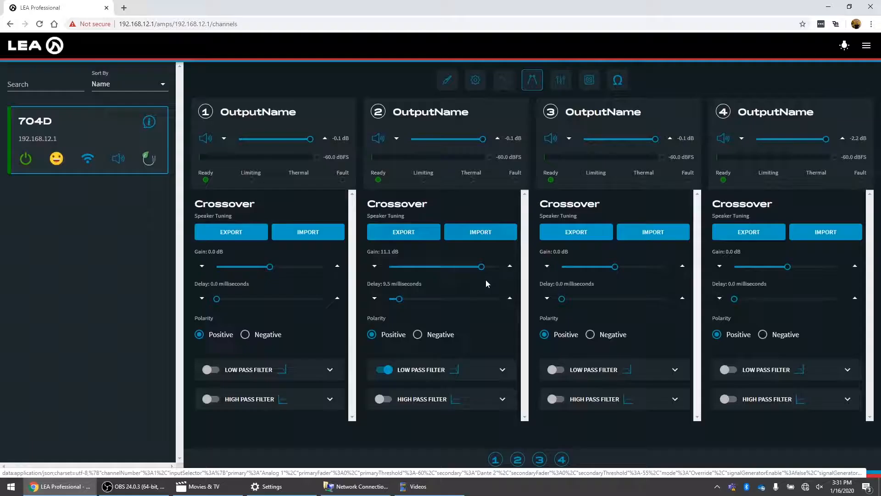
Export channel 1's speaker tuning as Channel 1 Test.json
left_click(230, 231)
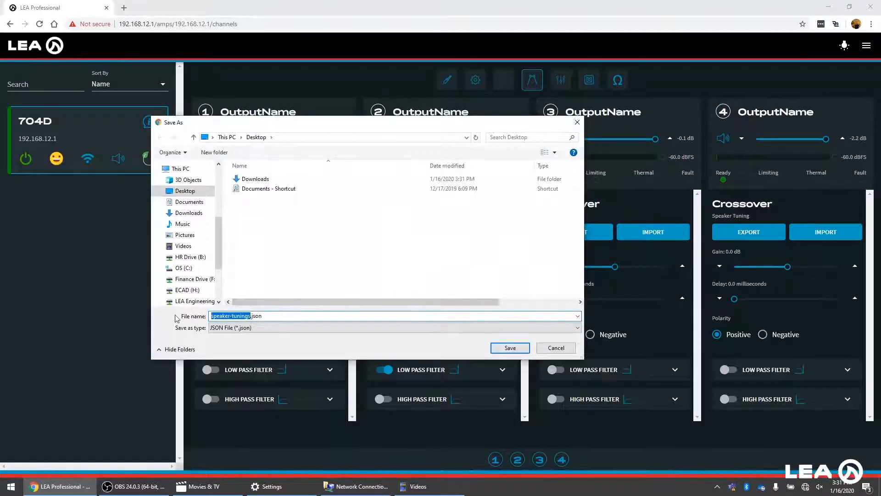
type("Channel 1 Tes.json")
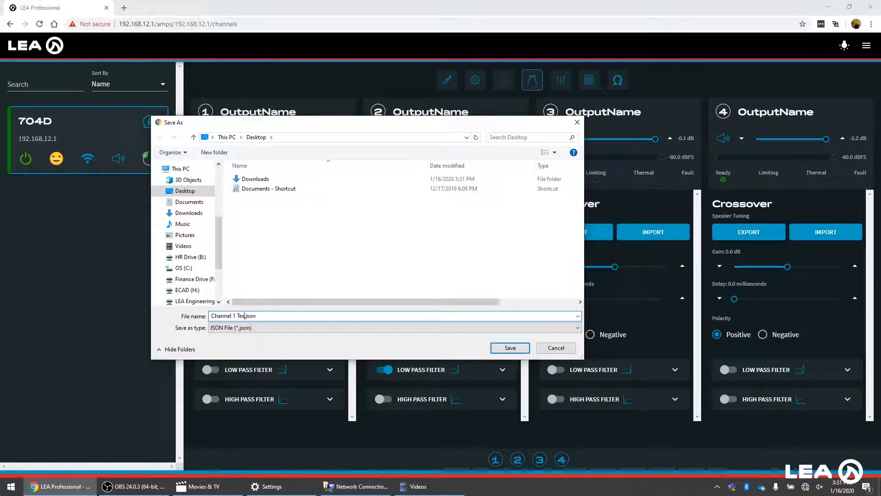
left_click(510, 347)
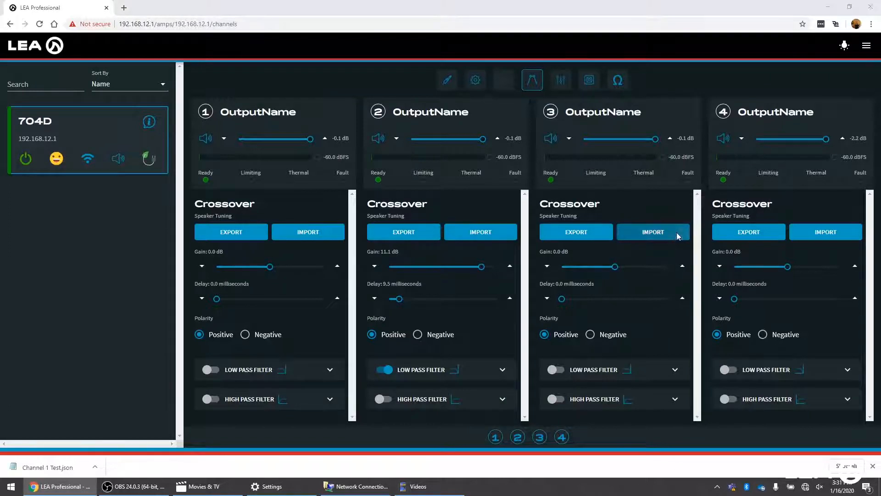
Import Channel 1 Test.json onto channel 3 and show the channels' general settings
left_click(653, 231)
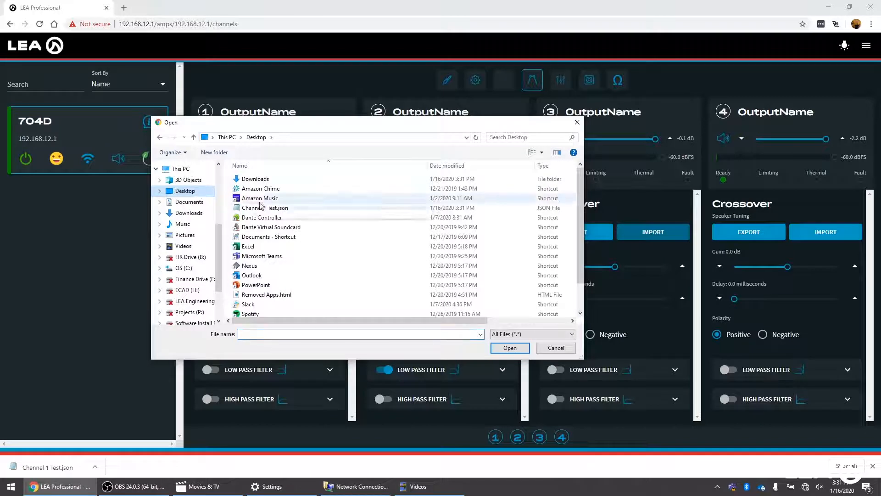
left_click(270, 207)
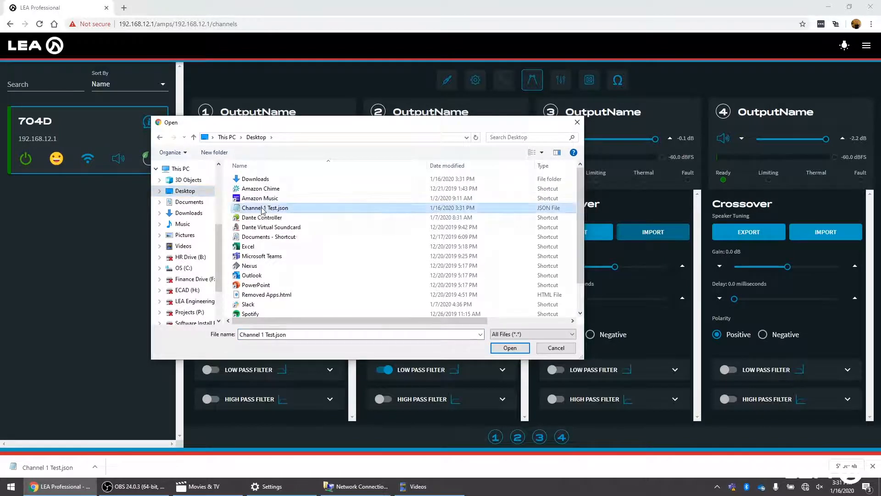
left_click(509, 347)
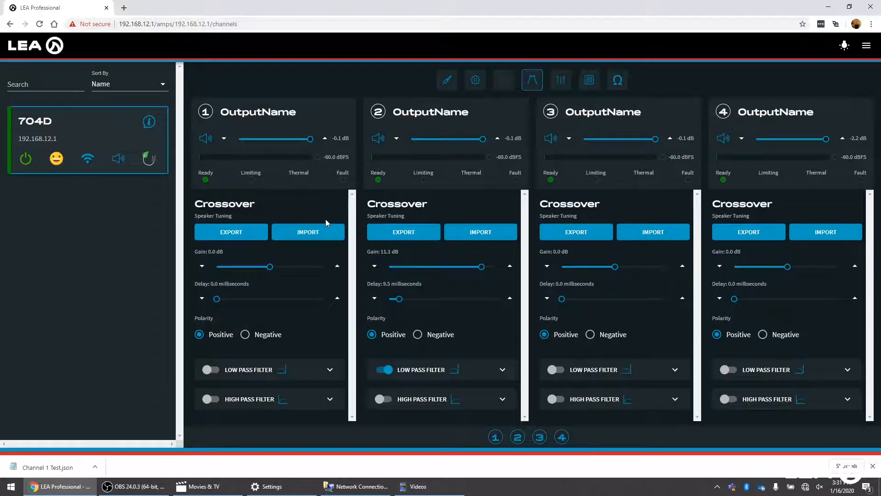
left_click(475, 90)
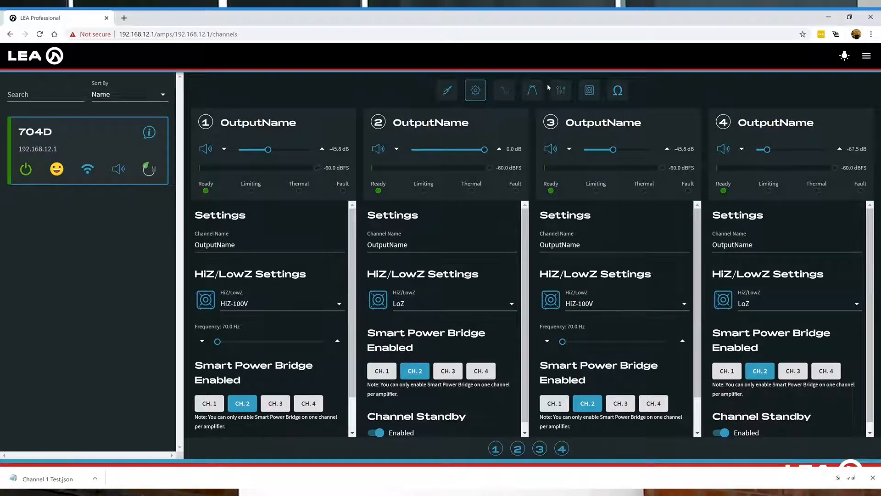
Review channel 3 against channel 1 on the signal generator, crossover and equalizer pages
left_click(503, 90)
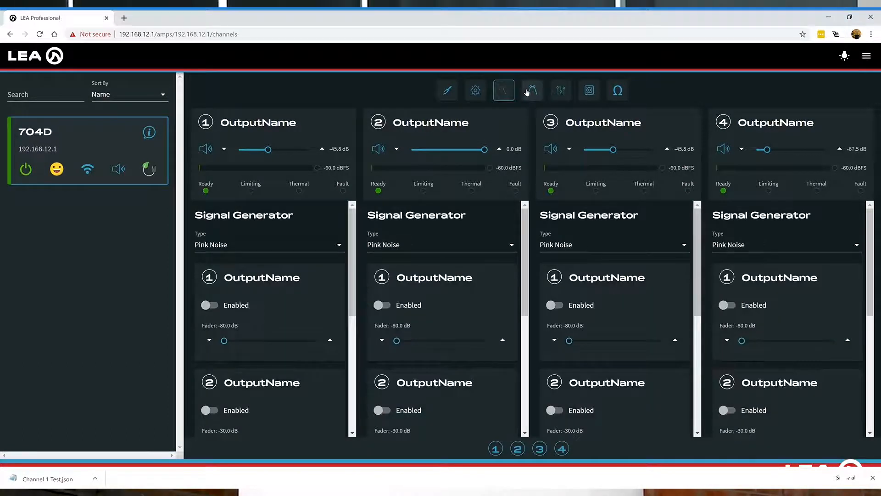
left_click(532, 90)
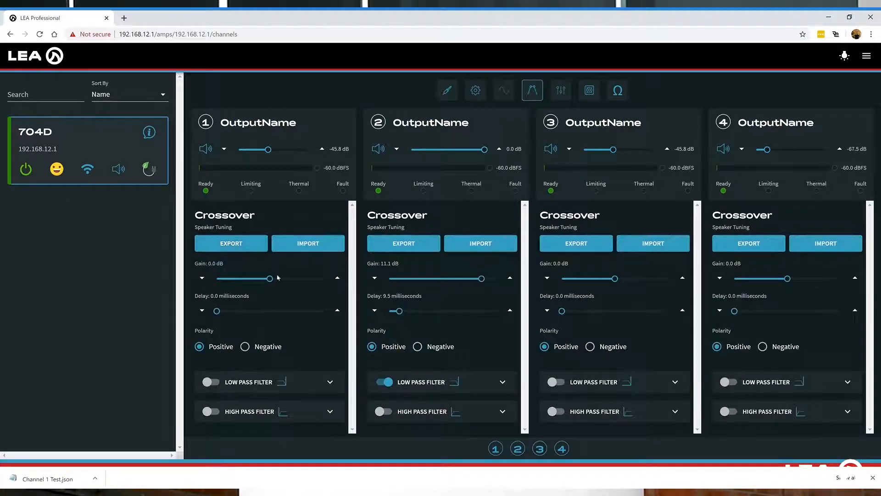
left_click(560, 90)
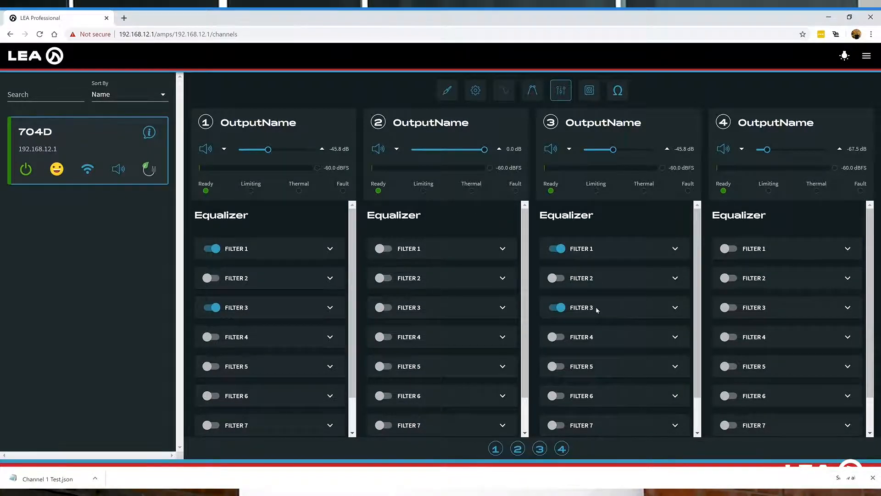
left_click(532, 90)
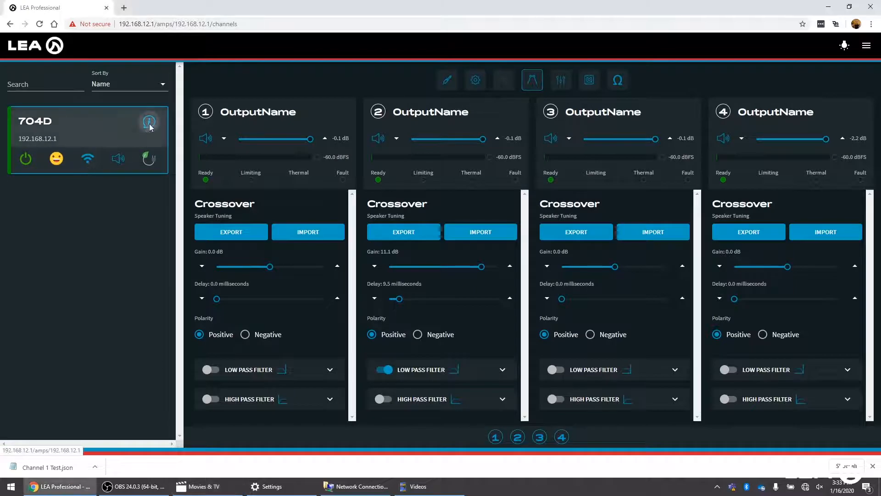
Export all amp settings via Advanced as amp-export TEST 1.json on the desktop
left_click(149, 121)
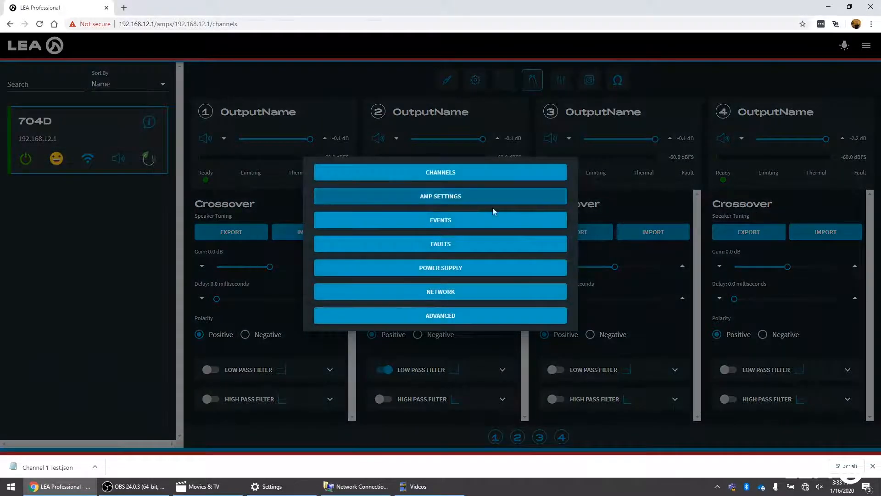
left_click(440, 315)
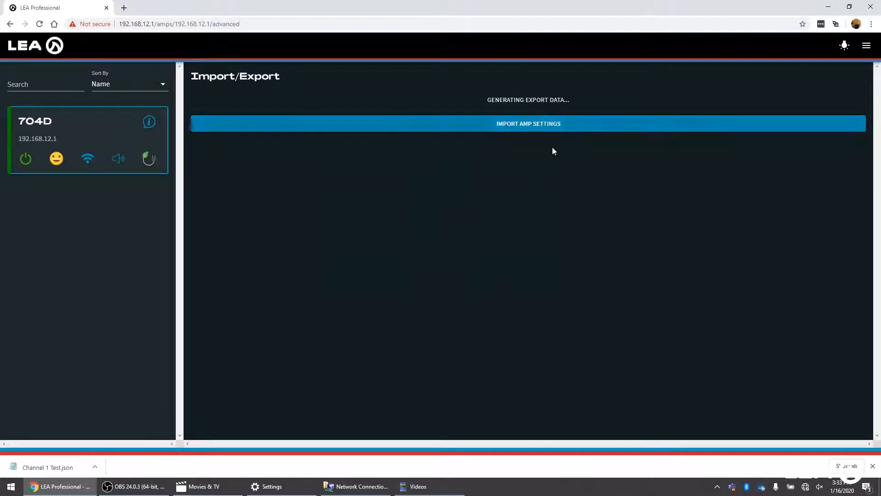
left_click(527, 100)
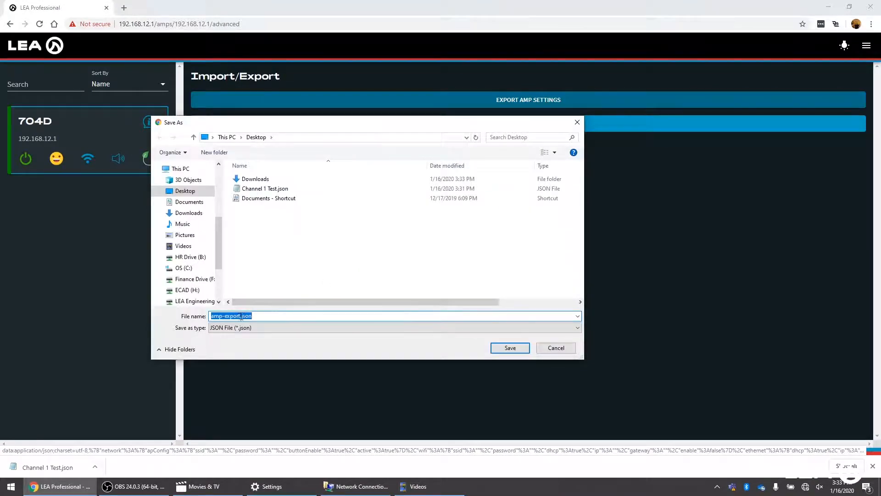
left_click(231, 315)
type(" TEST")
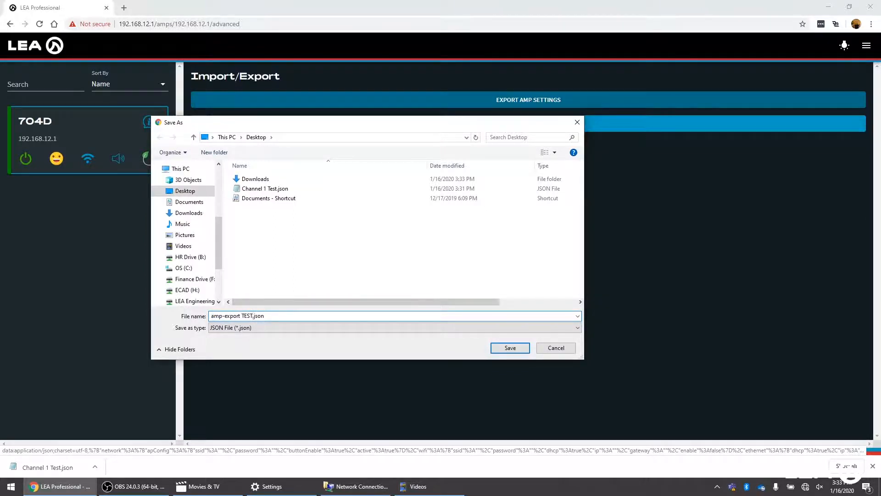
left_click(510, 347)
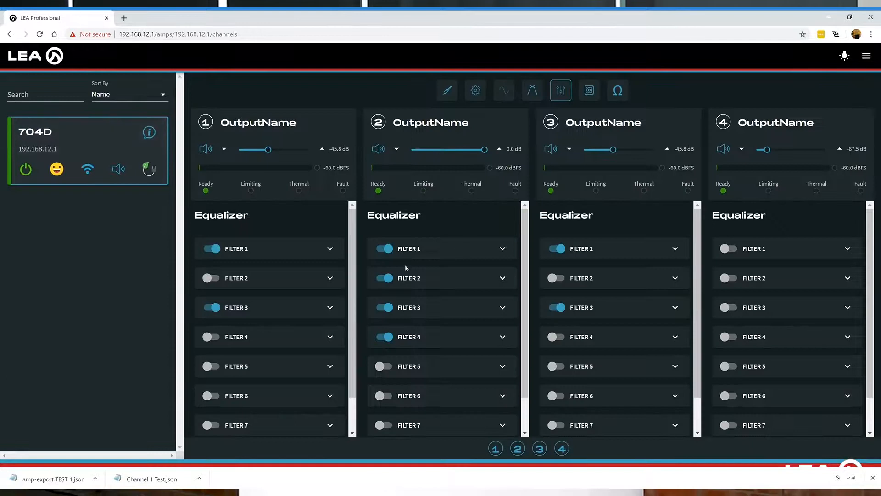
Start an amp settings import with Network Settings toggled off and back on
left_click(384, 336)
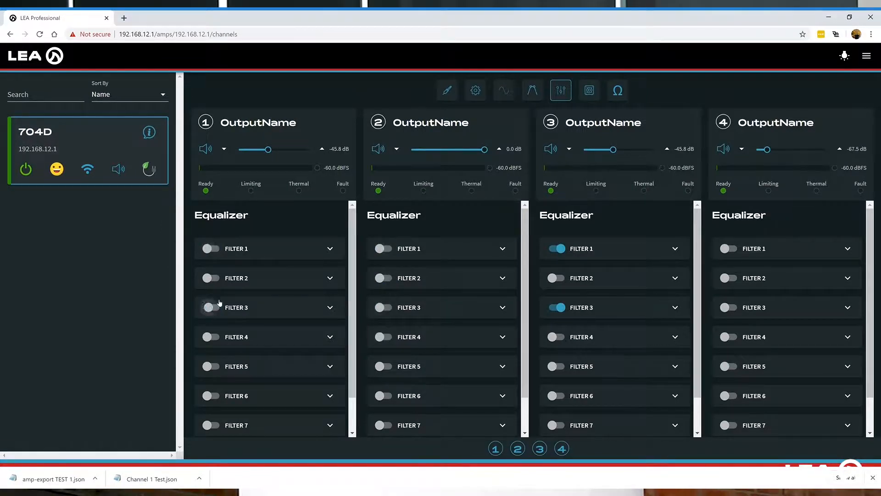
left_click(149, 132)
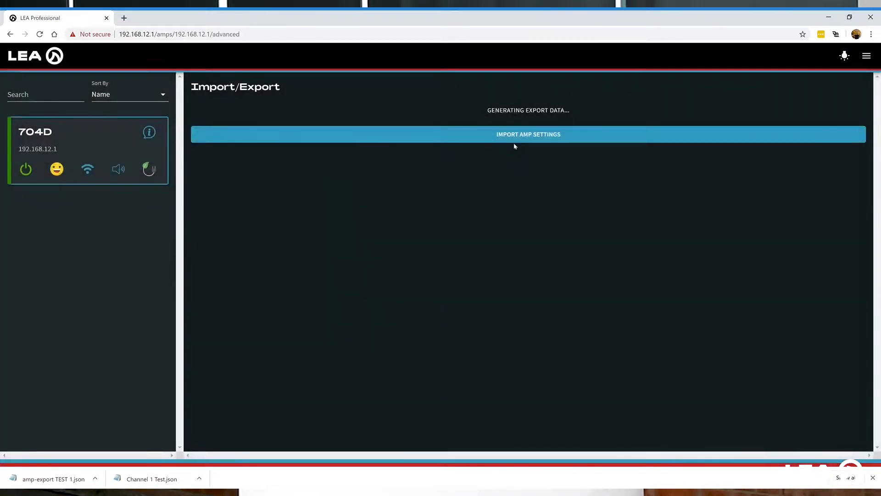
left_click(529, 134)
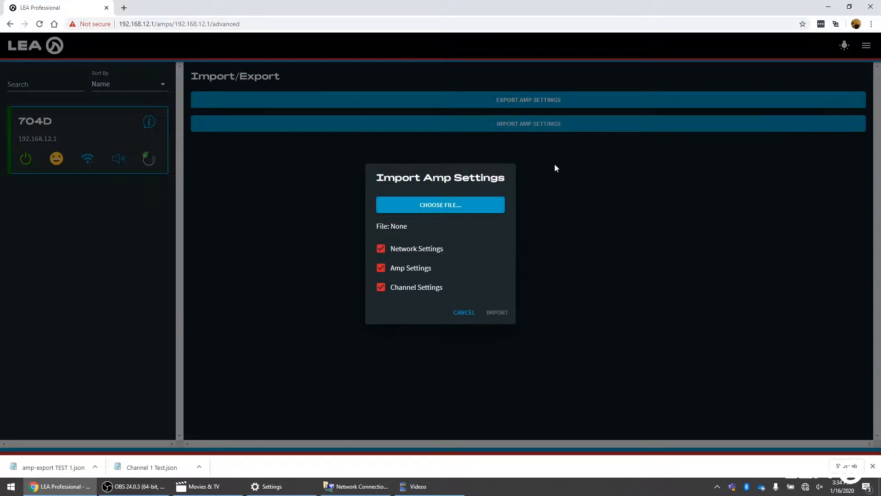
left_click(380, 248)
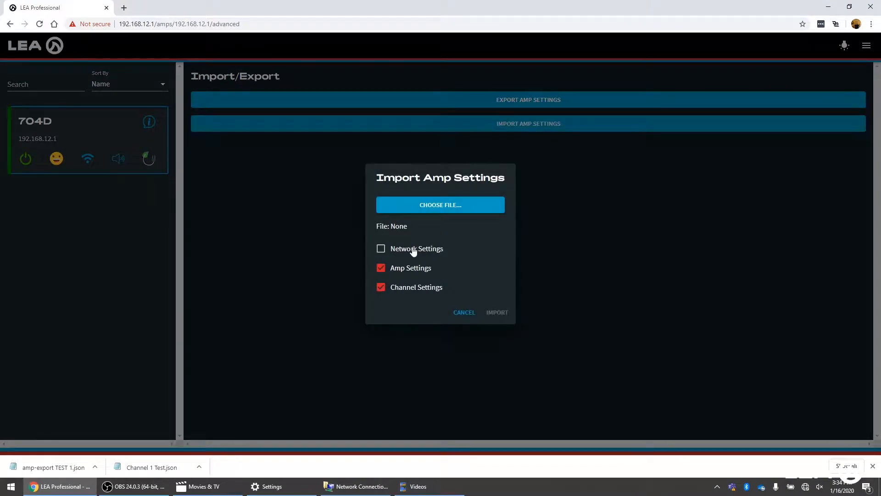
left_click(380, 248)
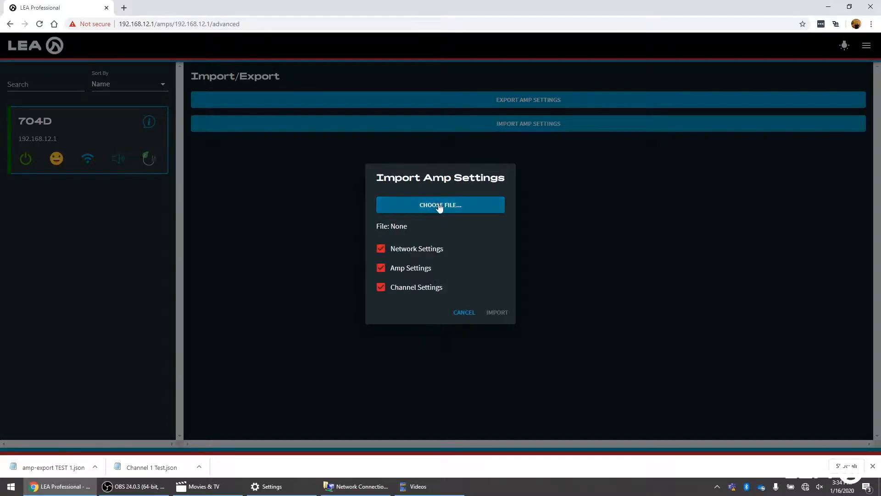
Choose amp-export TEST 1.json and import its settings onto the amp
left_click(440, 204)
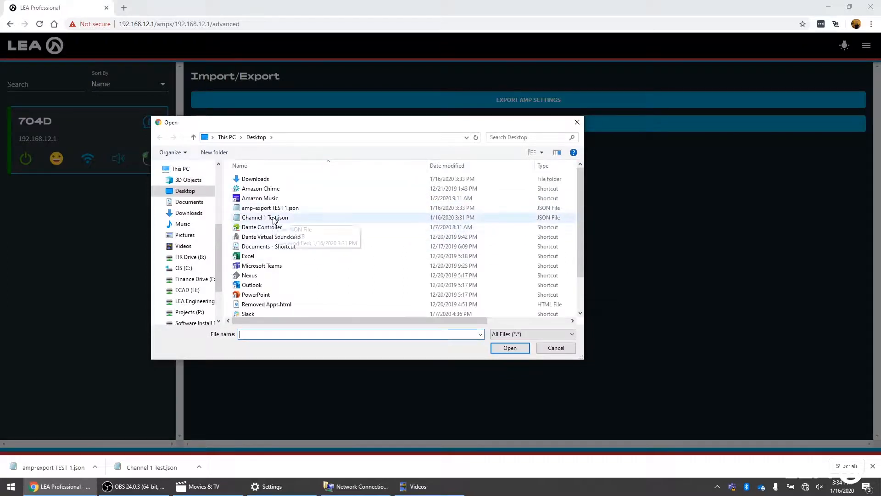
left_click(269, 208)
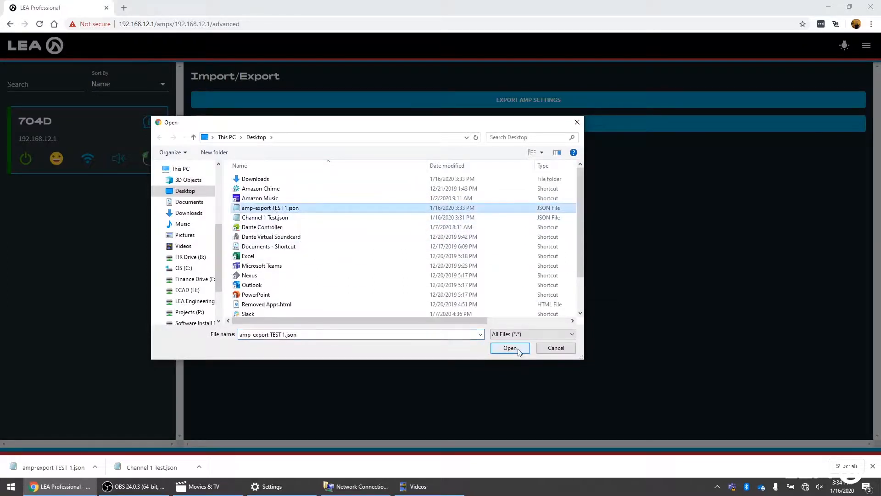
left_click(510, 347)
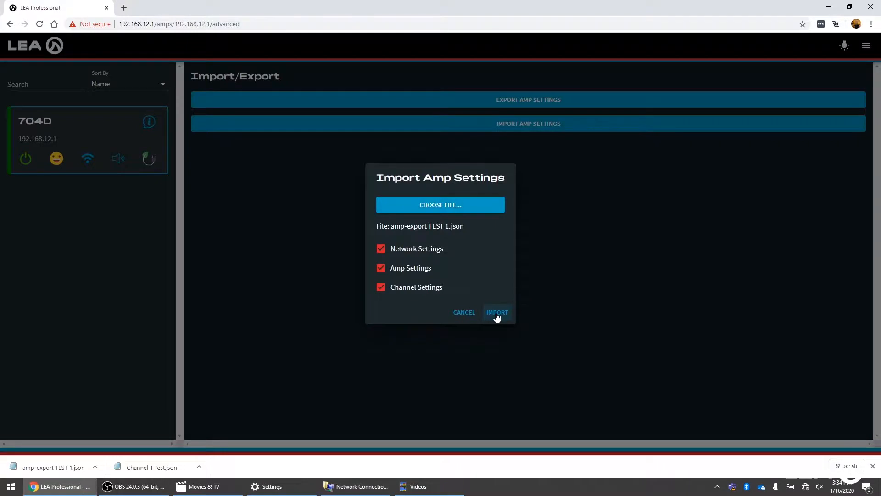
mouse_move(465, 339)
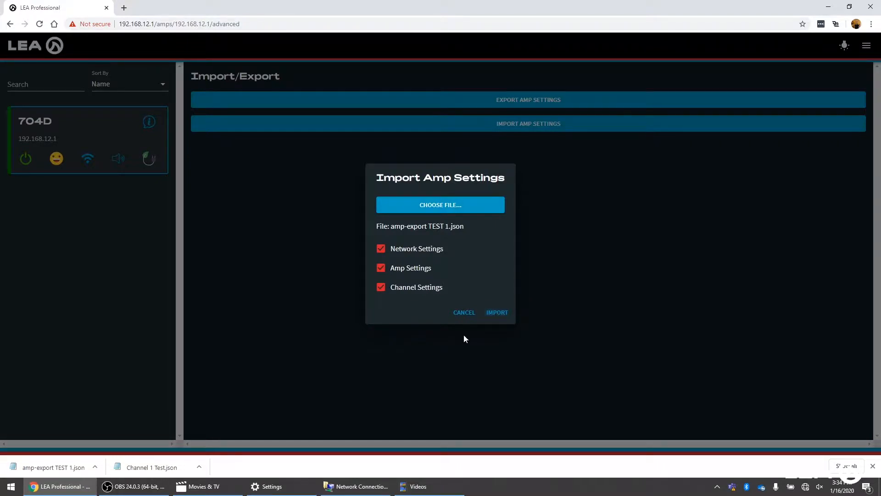
mouse_move(477, 334)
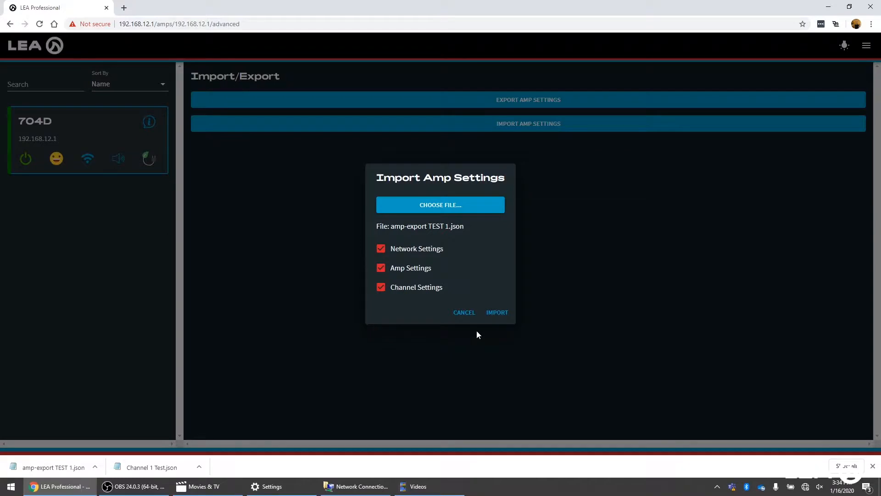
left_click(497, 313)
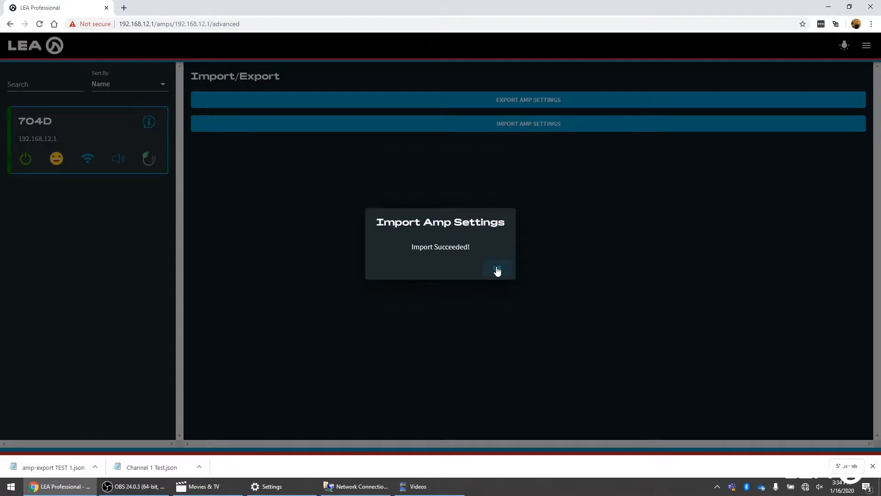
Dismiss the Import Succeeded message
left_click(497, 269)
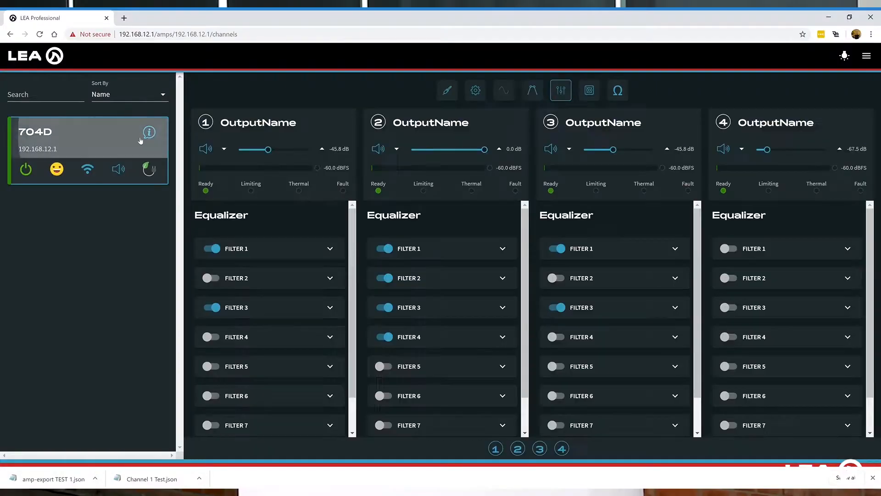